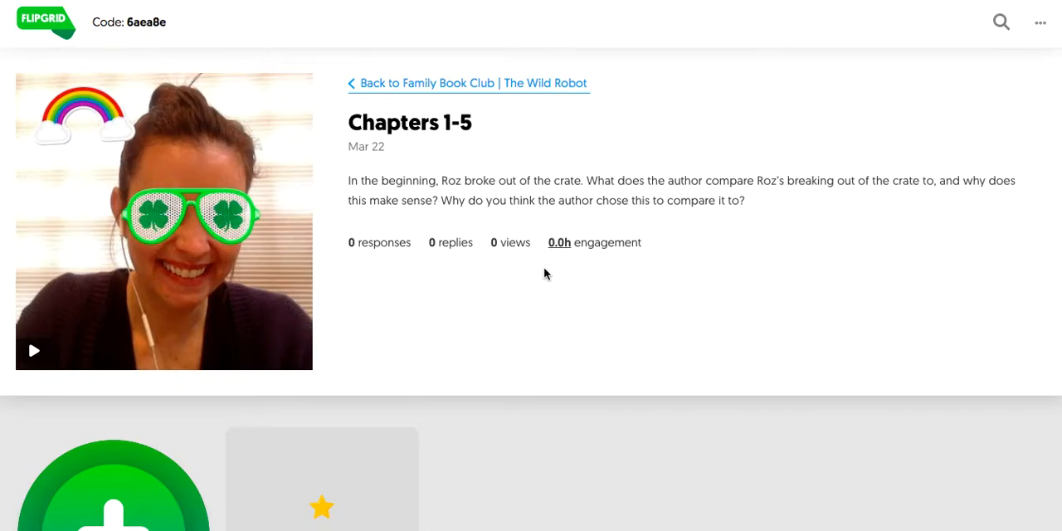
pyautogui.moveTo(422, 192)
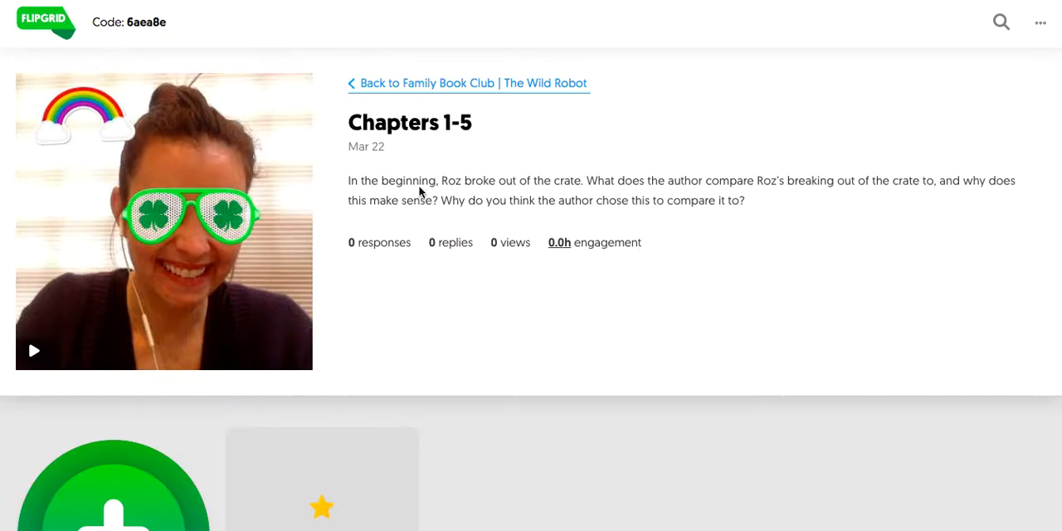
pyautogui.moveTo(534, 258)
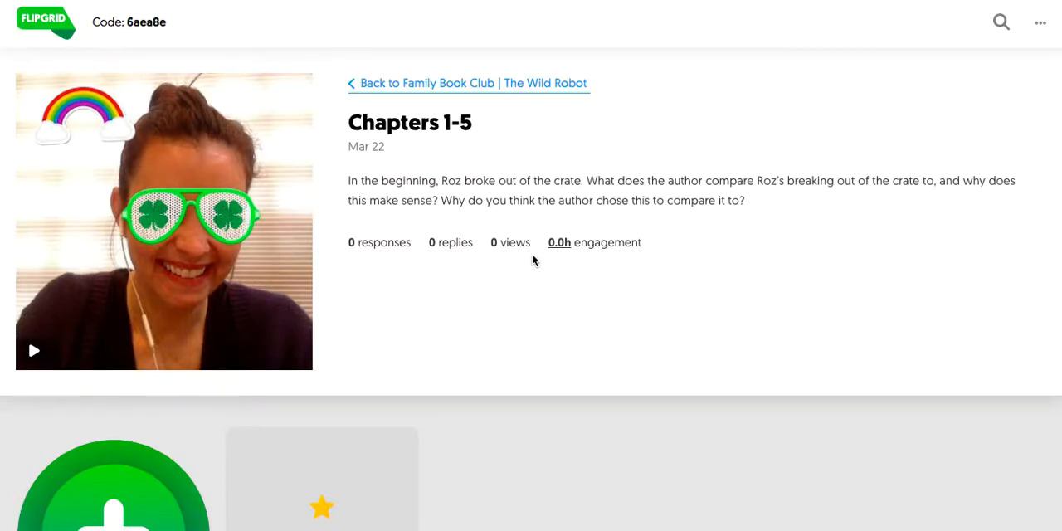
pyautogui.moveTo(413, 209)
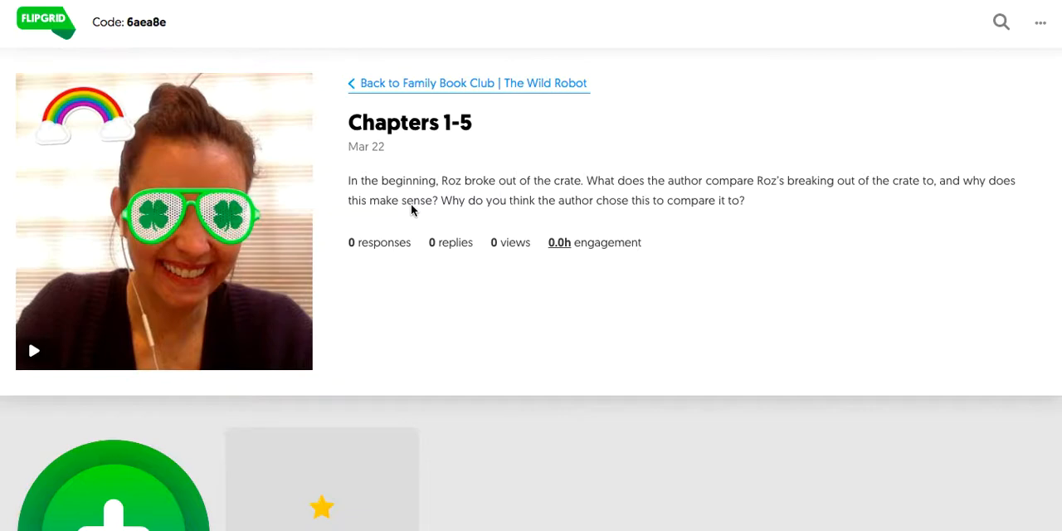
pyautogui.moveTo(189, 68)
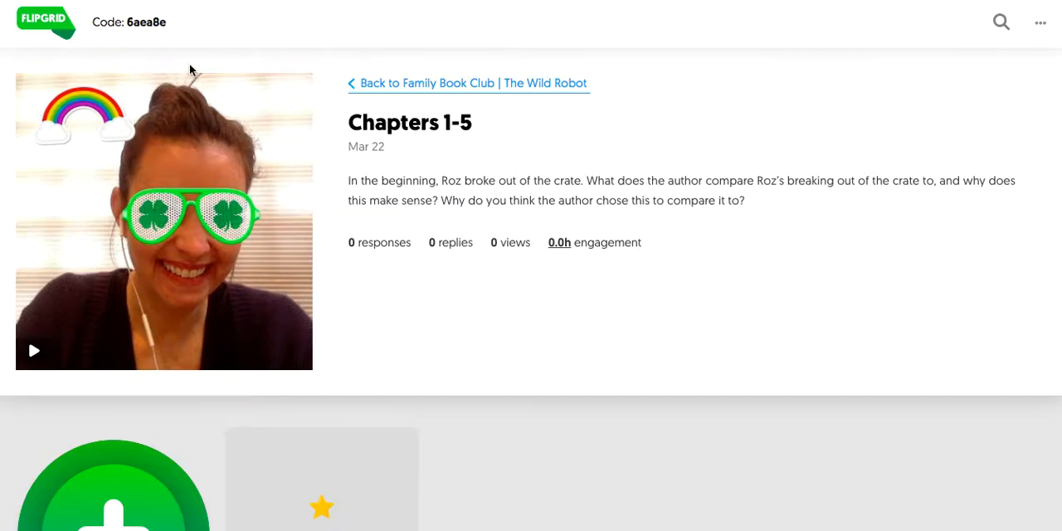
pyautogui.moveTo(152, 30)
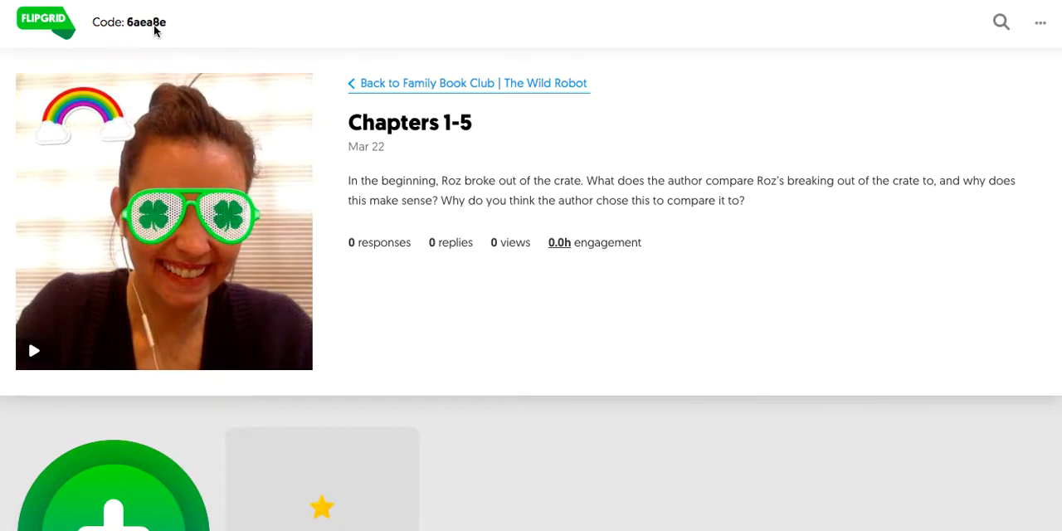
pyautogui.moveTo(145, 30)
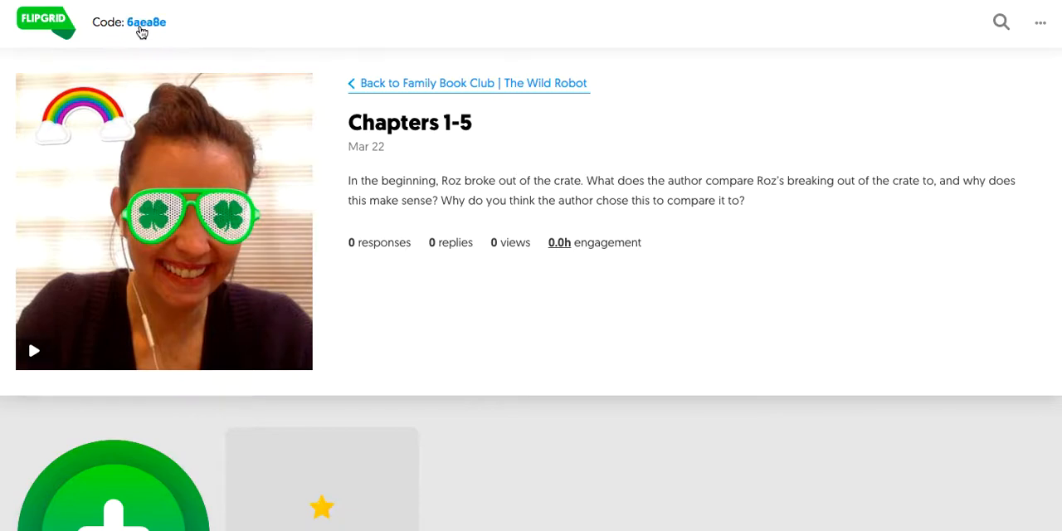
# Step: Select the Flipgrid topic code 6aea8e in the header and copy it
pyautogui.click(146, 20)
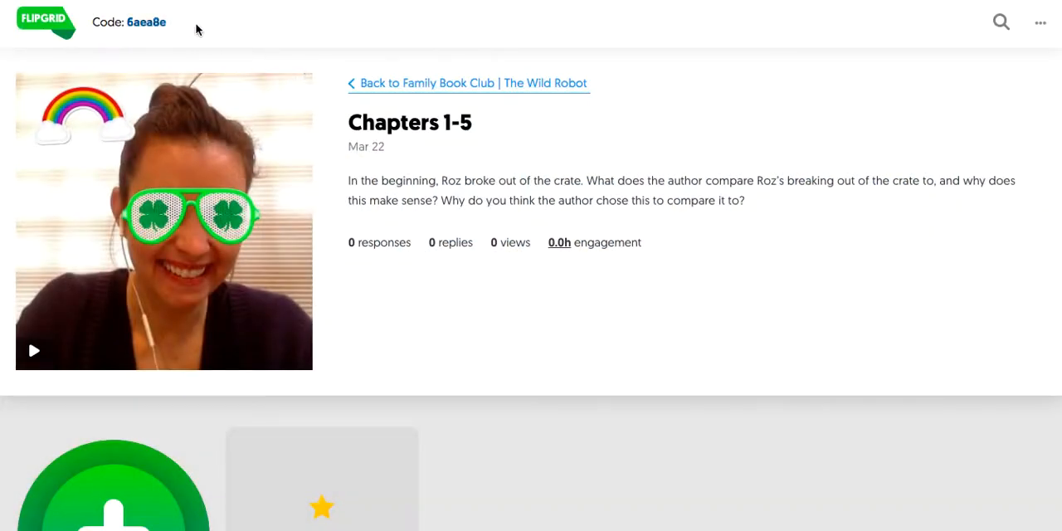
pyautogui.rightClick(149, 23)
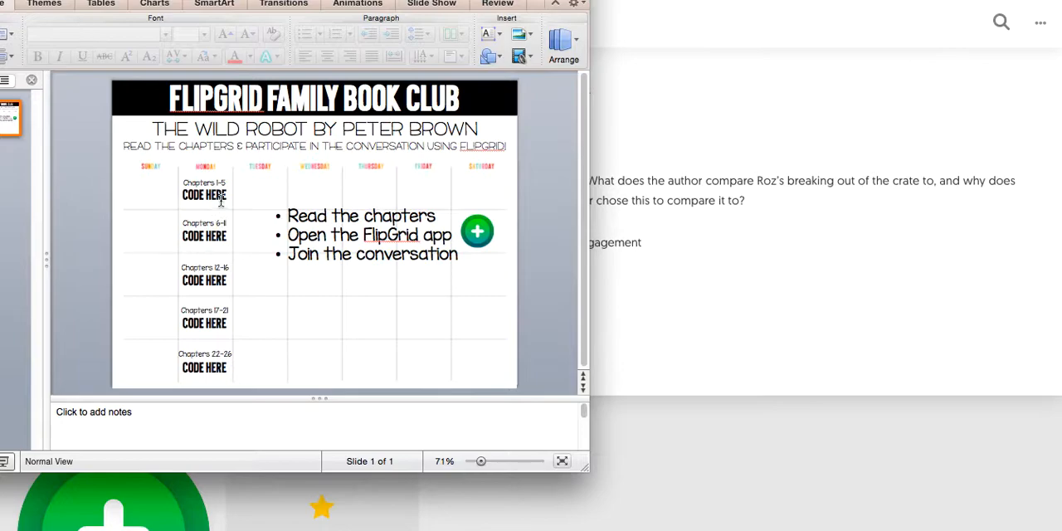
# Step: Paste the topic code into the Chapters 1-5 CODE HERE box on the book club slide
pyautogui.click(204, 194)
pyautogui.write('6')
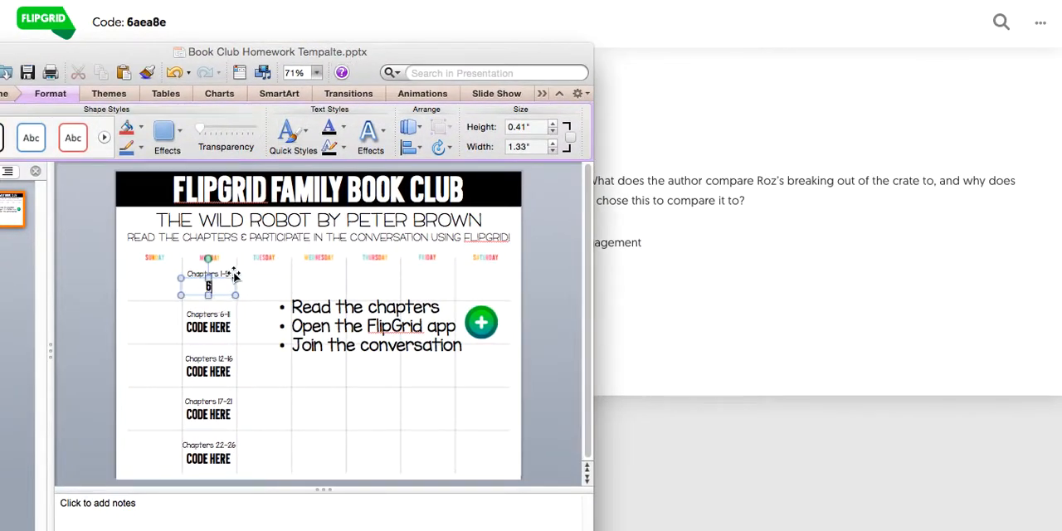
pyautogui.write('A')
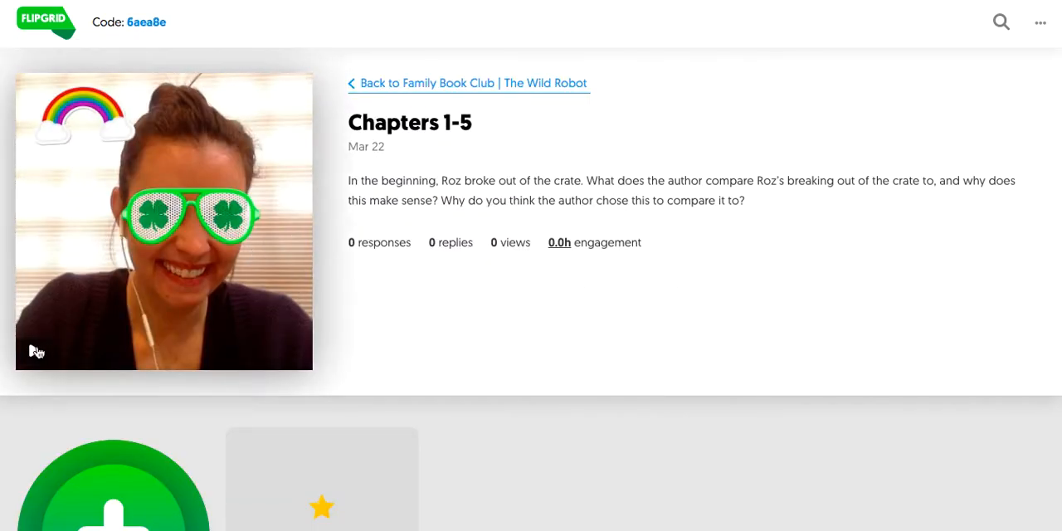
# Step: Back in Flipgrid, preview the Chapters 1-5 intro video and close it
pyautogui.click(162, 219)
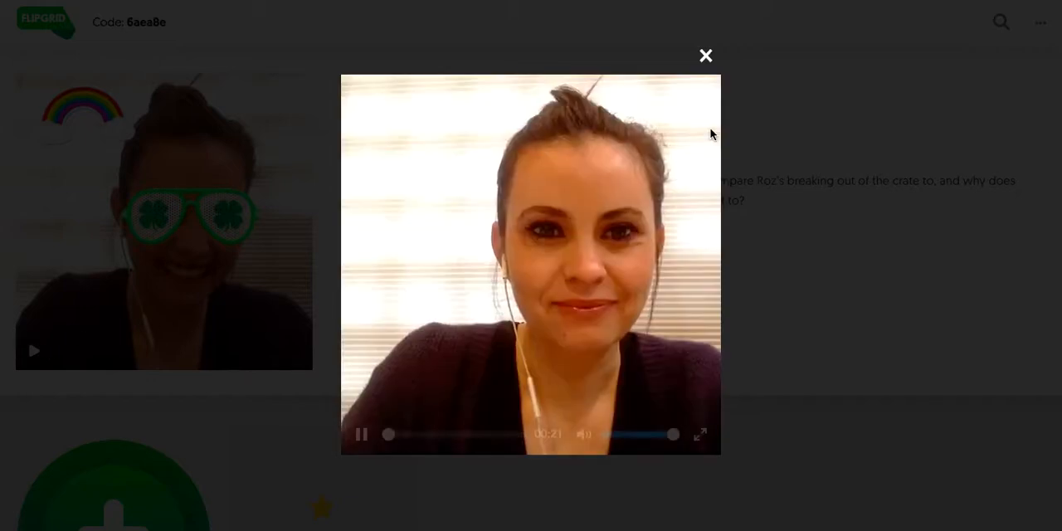
pyautogui.click(705, 55)
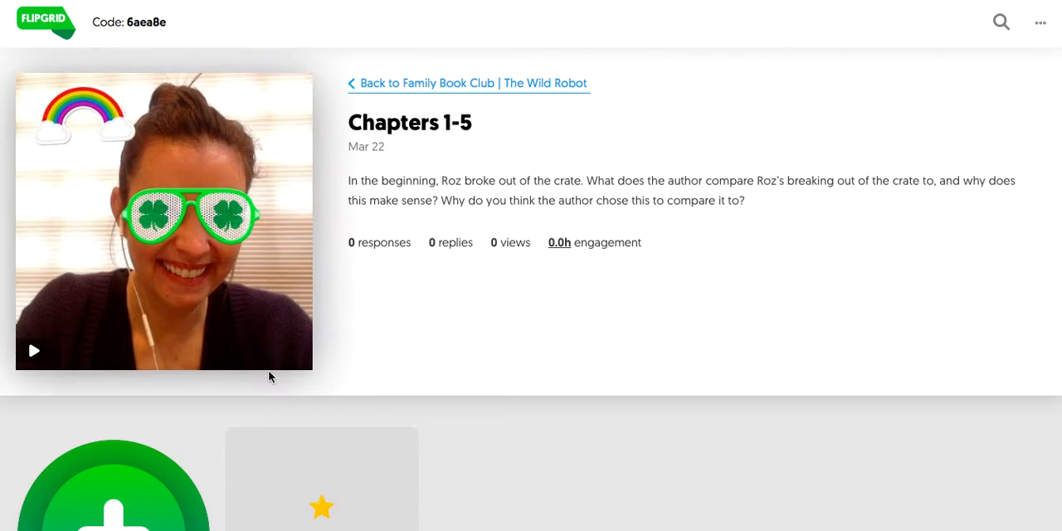
pyautogui.scroll(-3)
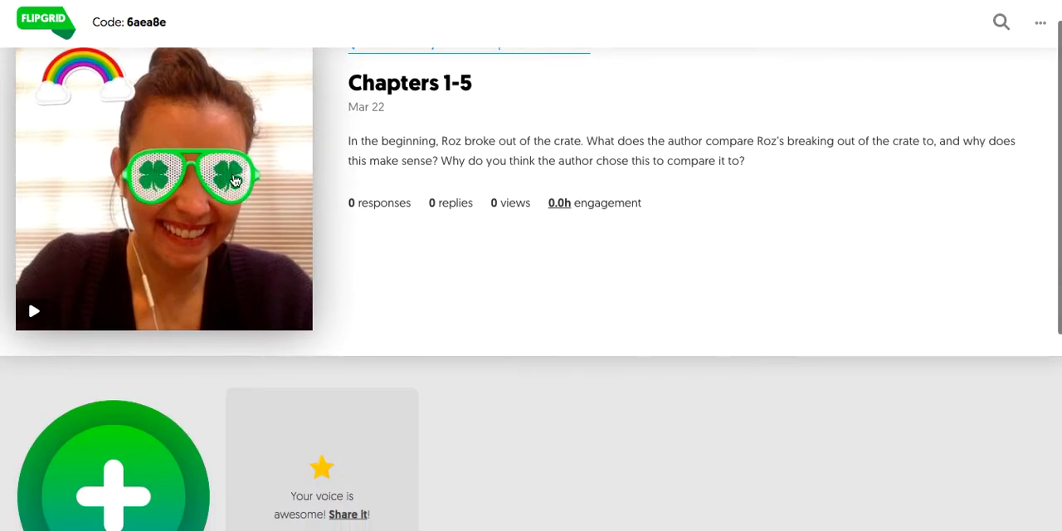
pyautogui.moveTo(257, 278)
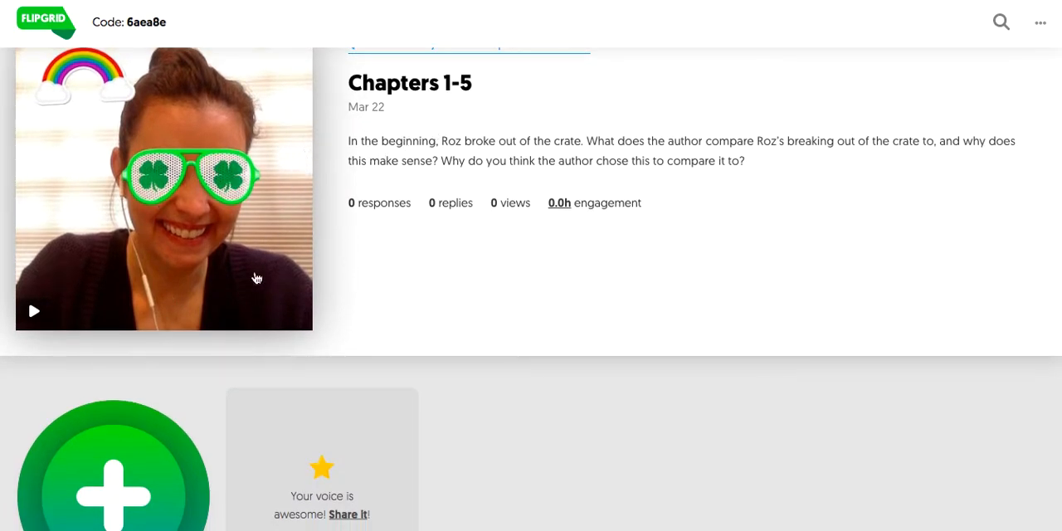
pyautogui.scroll(-3)
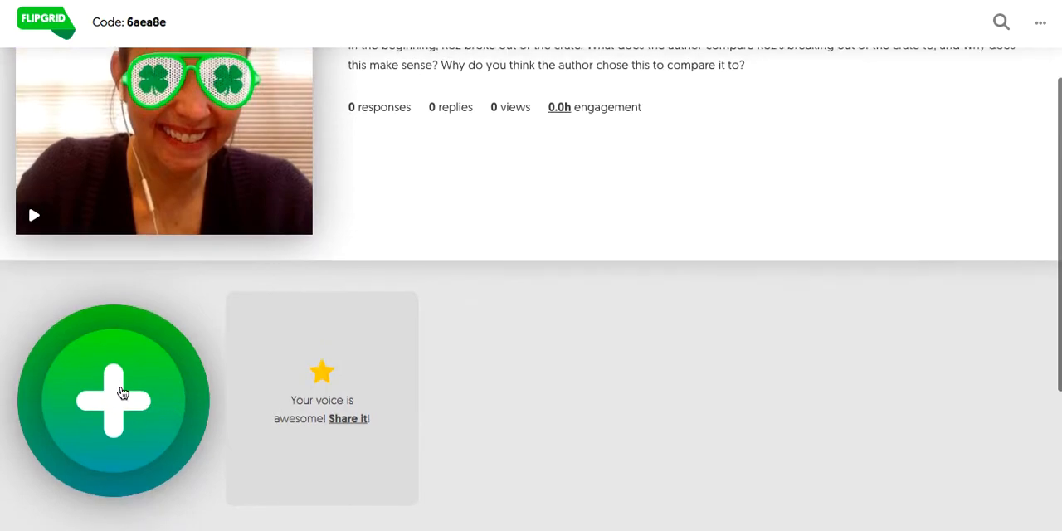
pyautogui.click(113, 400)
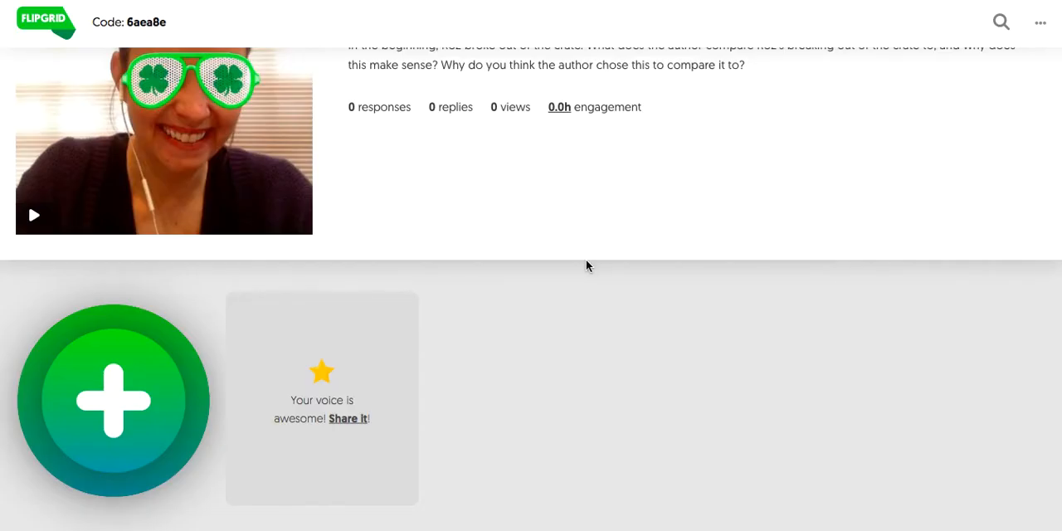
pyautogui.moveTo(369, 471)
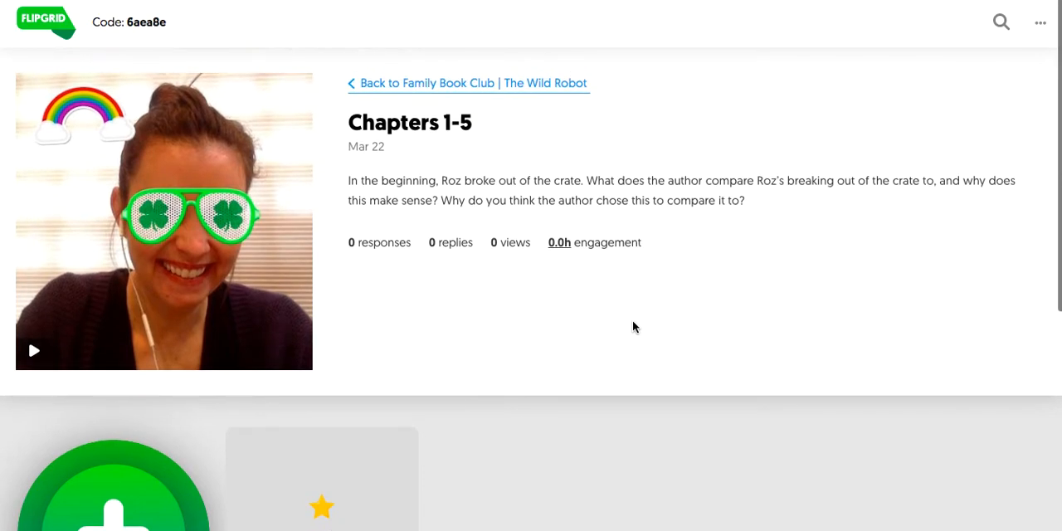
pyautogui.moveTo(594, 311)
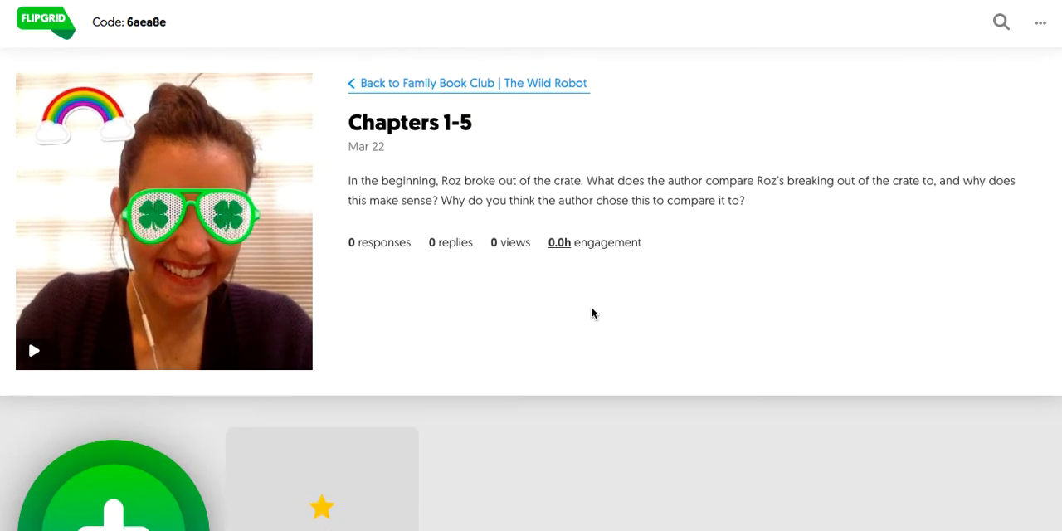
pyautogui.moveTo(696, 476)
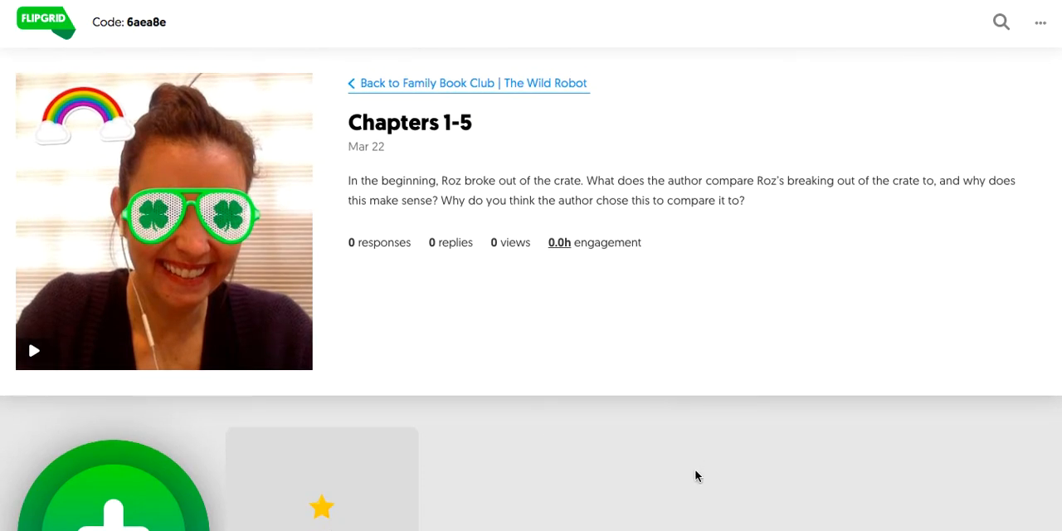
pyautogui.moveTo(615, 462)
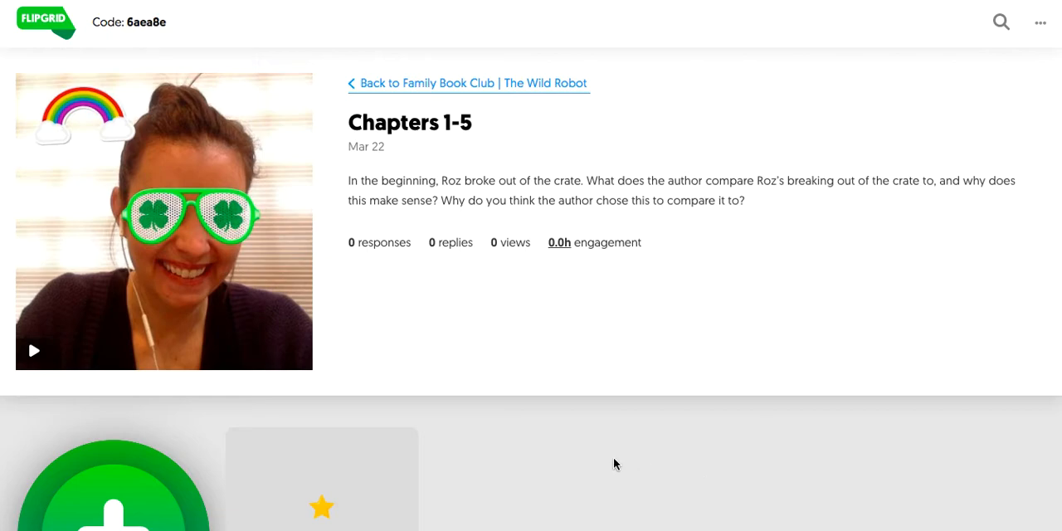
pyautogui.moveTo(607, 464)
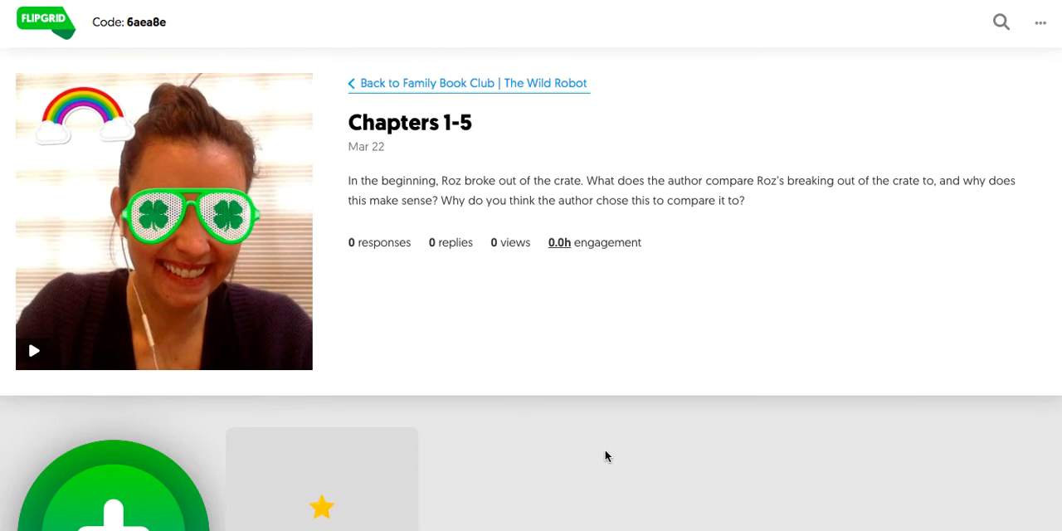
pyautogui.moveTo(474, 106)
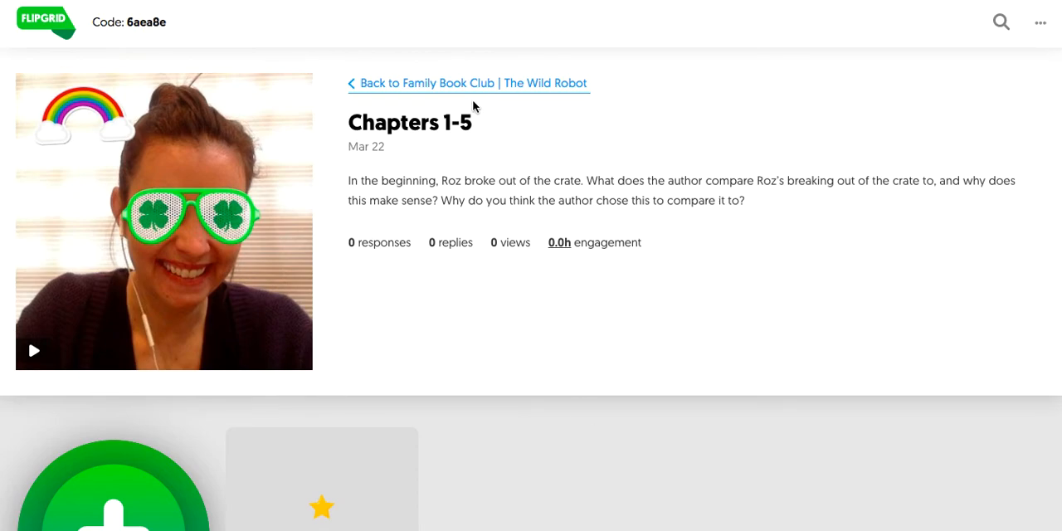